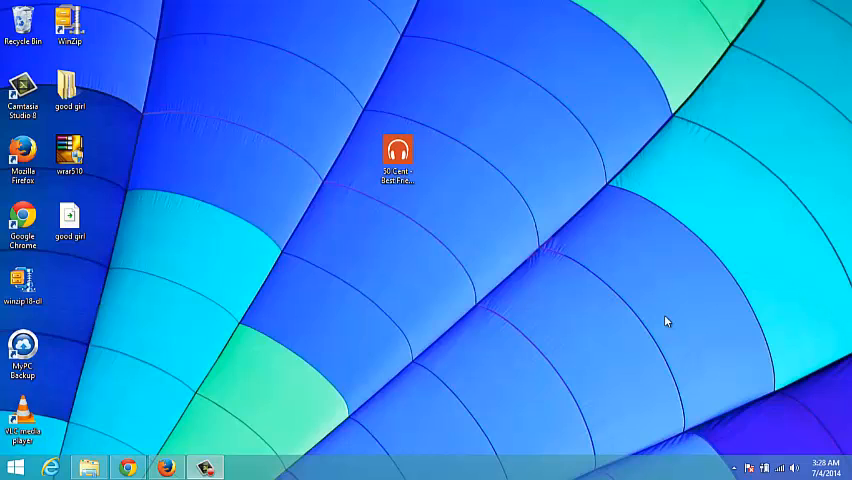
{"action": "mouse_move", "coordinate": [669, 314]}
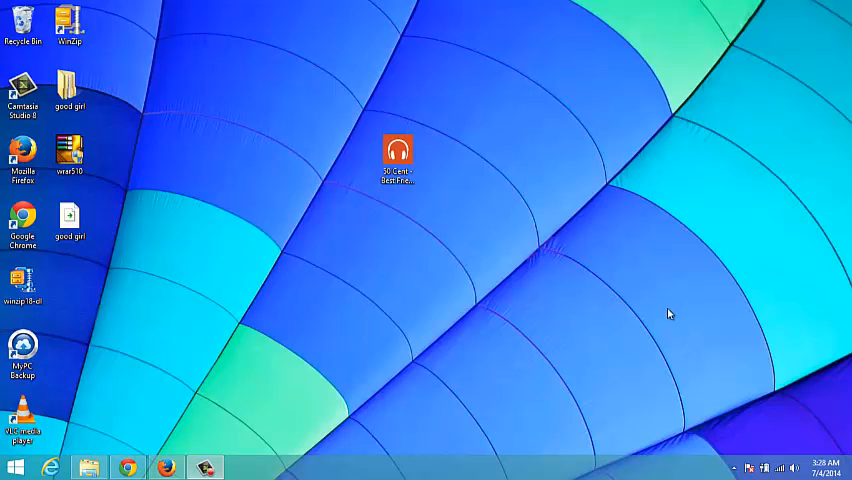
Check the 50 Cent - Best Friend ft. Olivia MP3's properties, then close them
{"action": "left_click", "coordinate": [396, 160]}
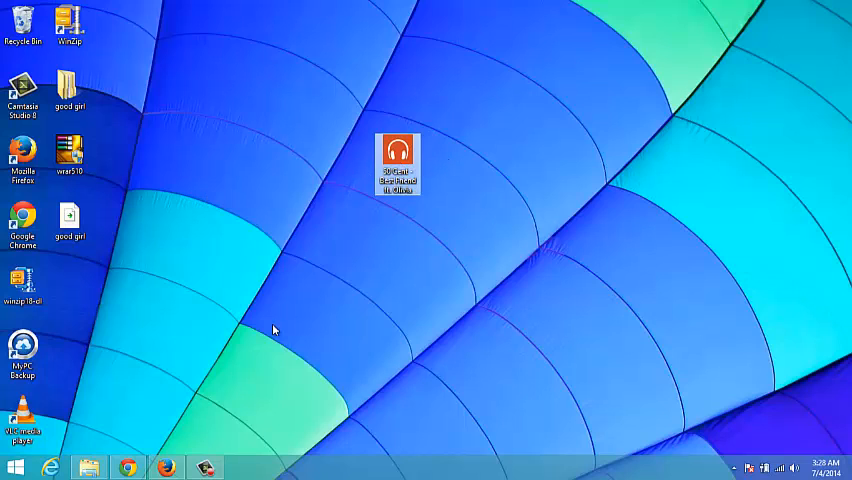
{"action": "right_click", "coordinate": [397, 162]}
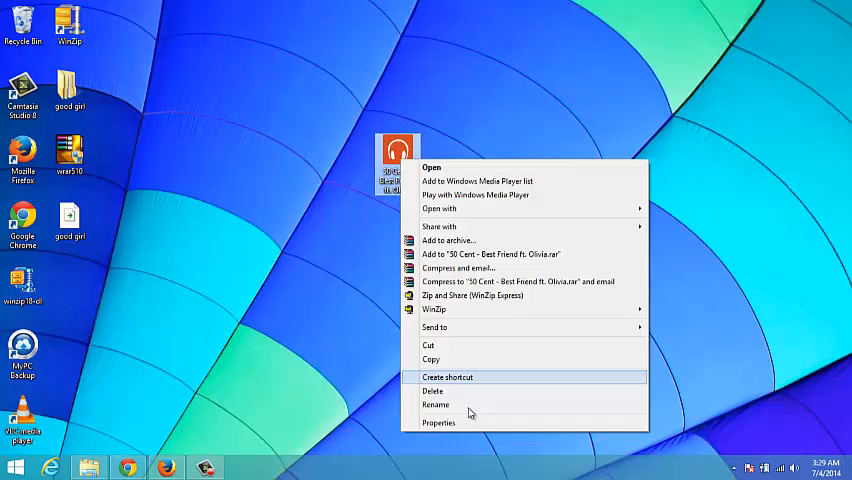
{"action": "left_click", "coordinate": [439, 422]}
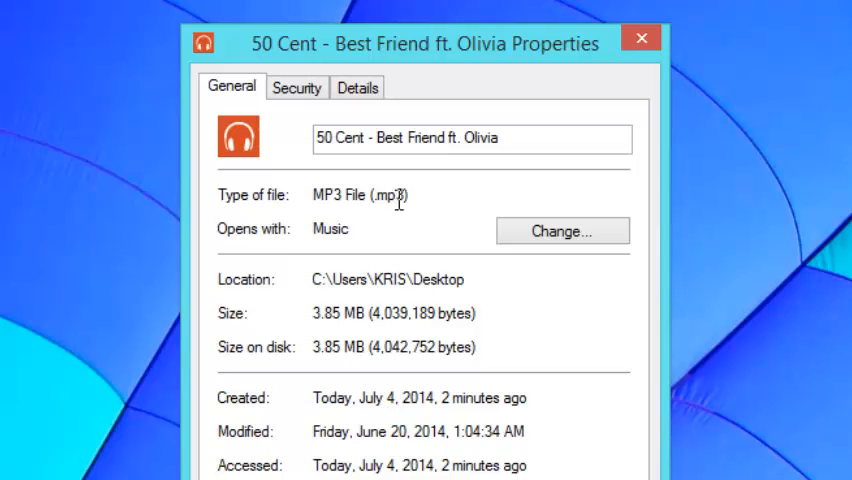
{"action": "mouse_move", "coordinate": [333, 347]}
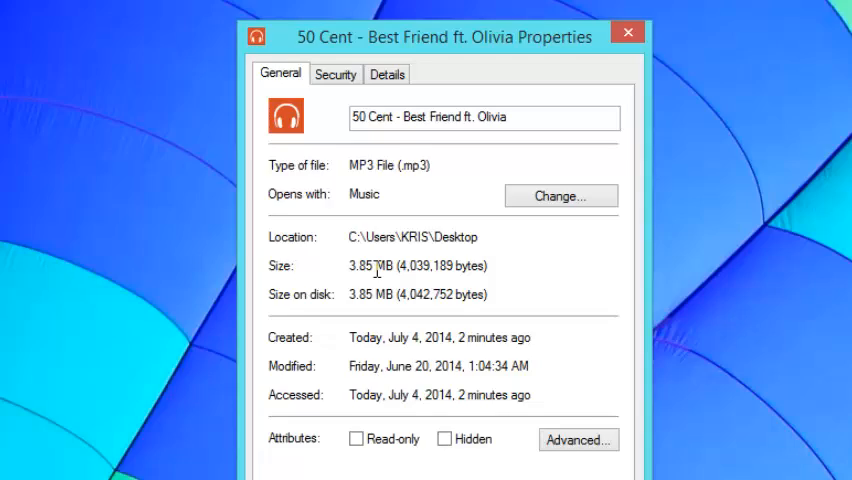
{"action": "left_click", "coordinate": [628, 33]}
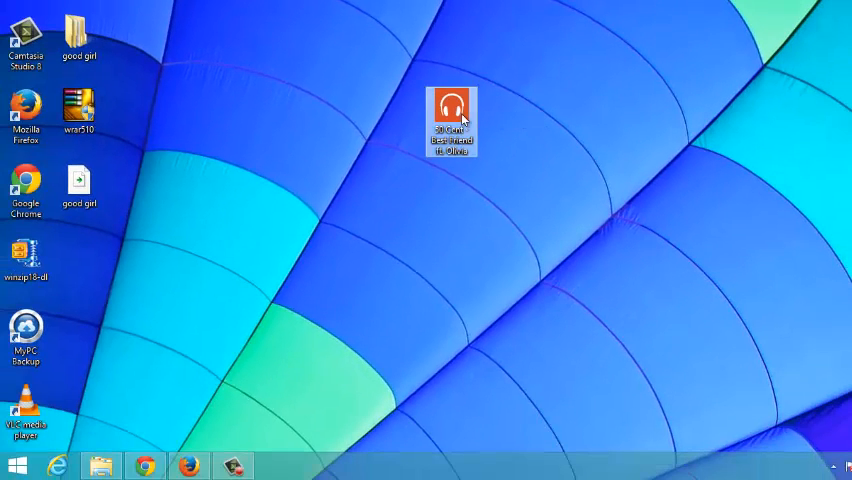
Compress the song into '50 Cent - Best Friend ft. Olivia.rar' via the WinRAR context menu
{"action": "right_click", "coordinate": [451, 120]}
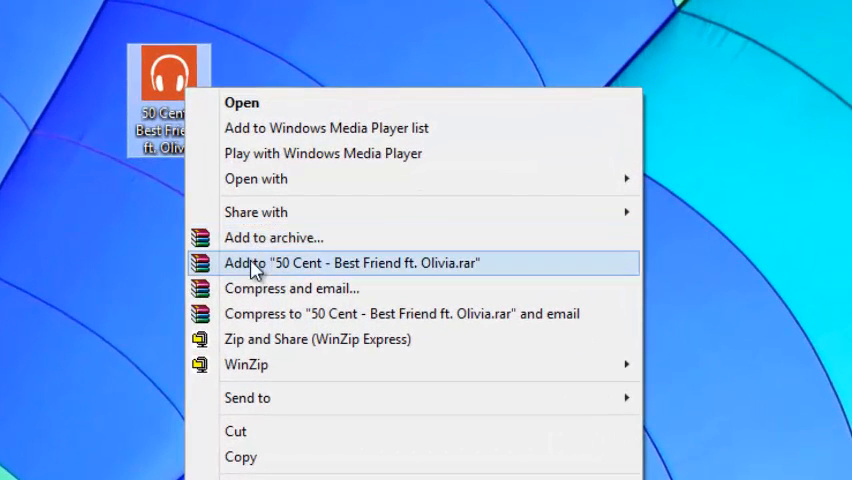
{"action": "mouse_move", "coordinate": [265, 313]}
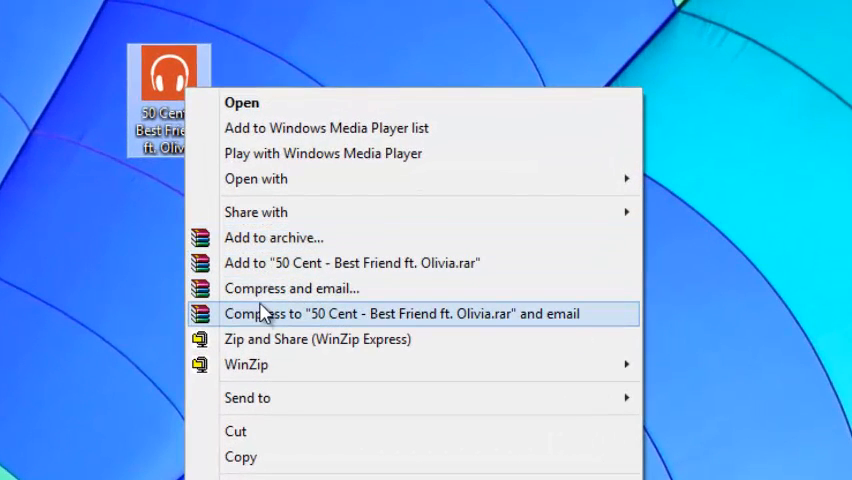
{"action": "mouse_move", "coordinate": [273, 237]}
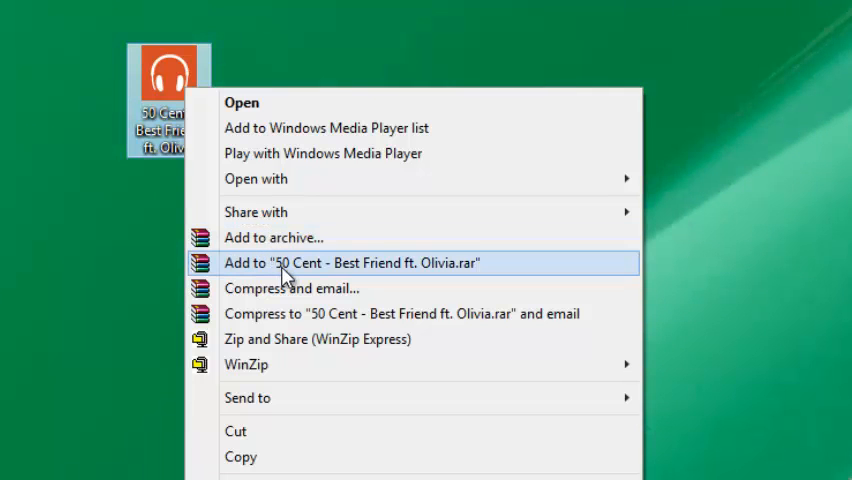
{"action": "mouse_move", "coordinate": [300, 277]}
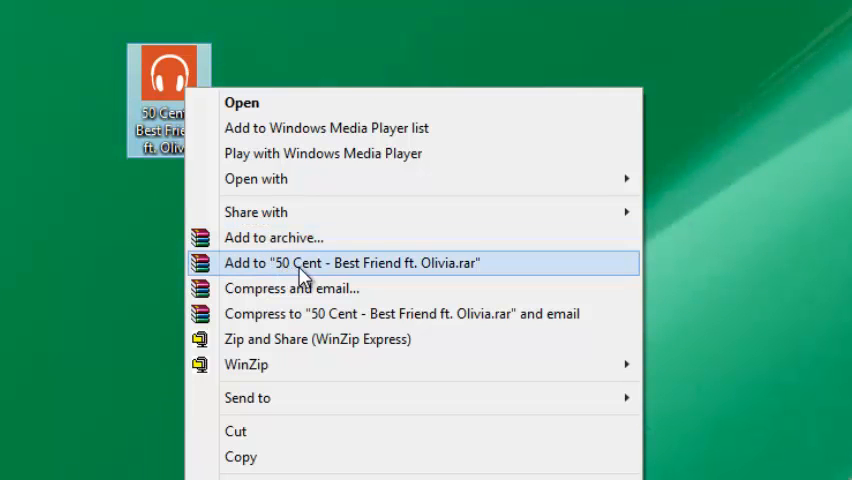
{"action": "mouse_move", "coordinate": [470, 275]}
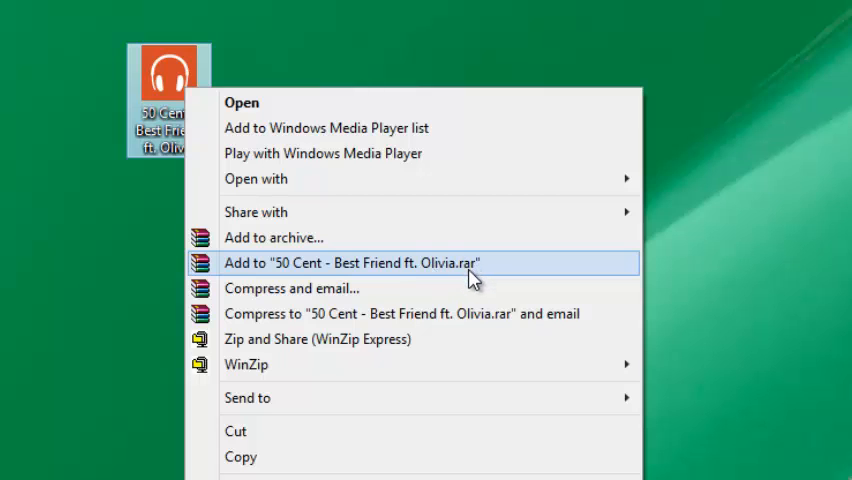
{"action": "mouse_move", "coordinate": [320, 179]}
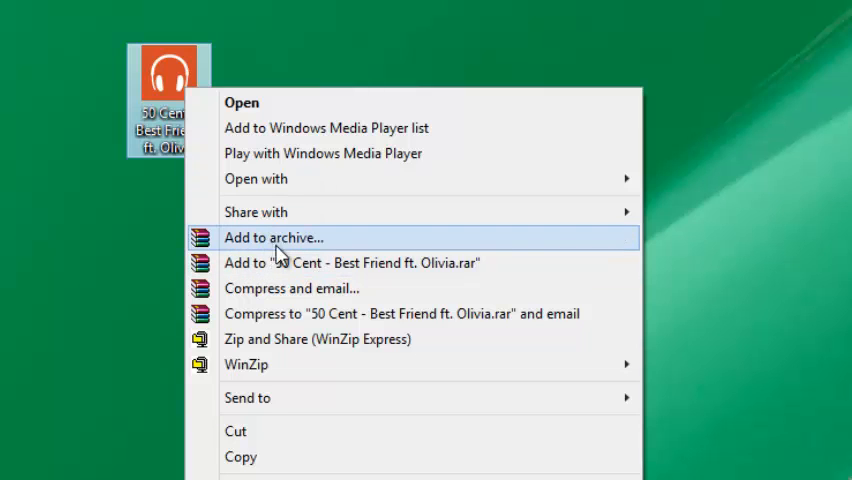
{"action": "mouse_move", "coordinate": [435, 263]}
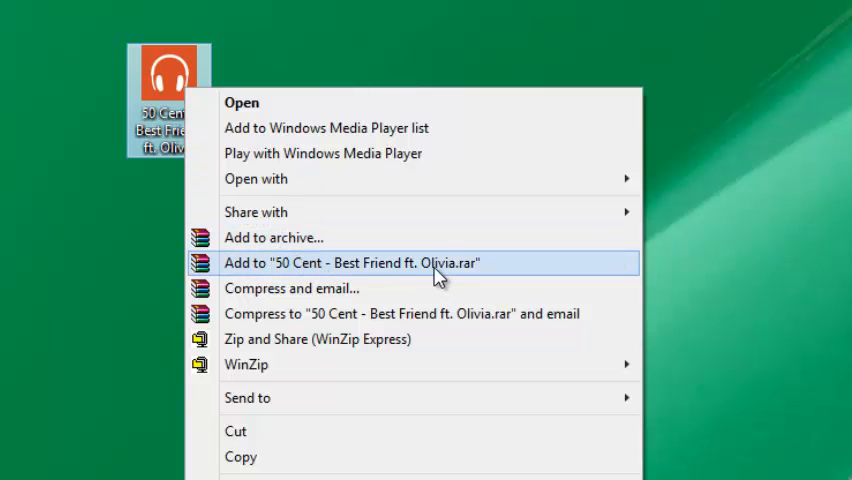
{"action": "left_click", "coordinate": [349, 263]}
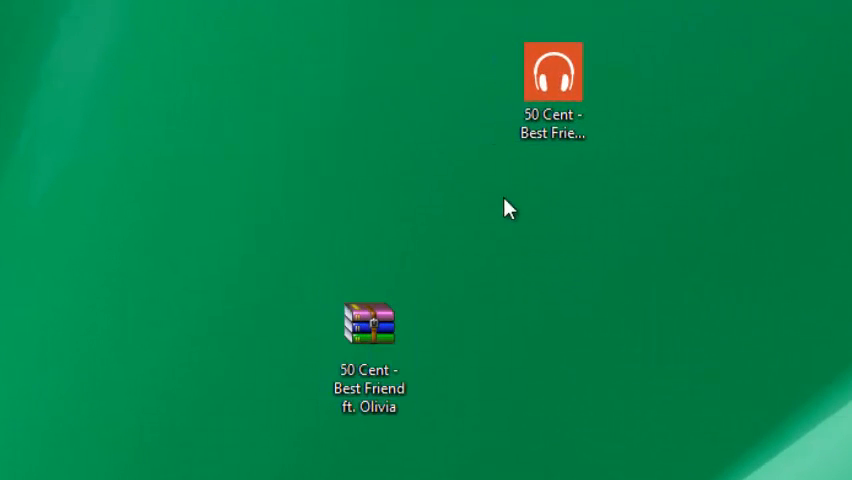
{"action": "left_click", "coordinate": [368, 325]}
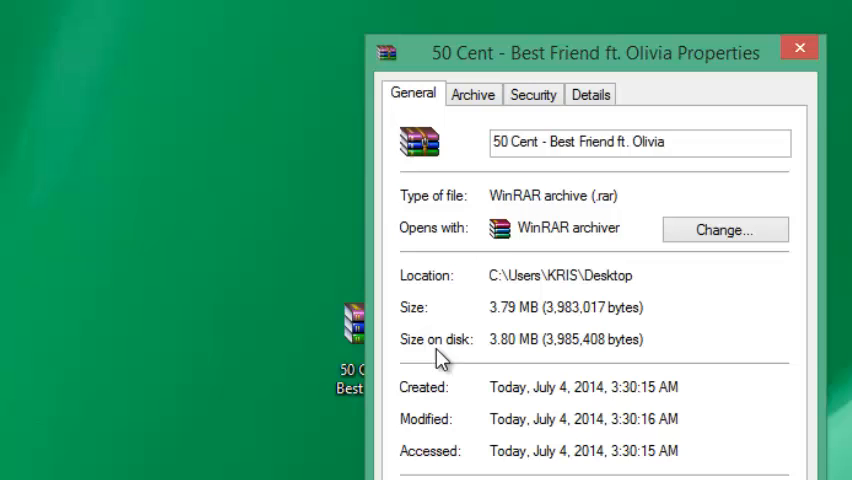
{"action": "mouse_move", "coordinate": [604, 197]}
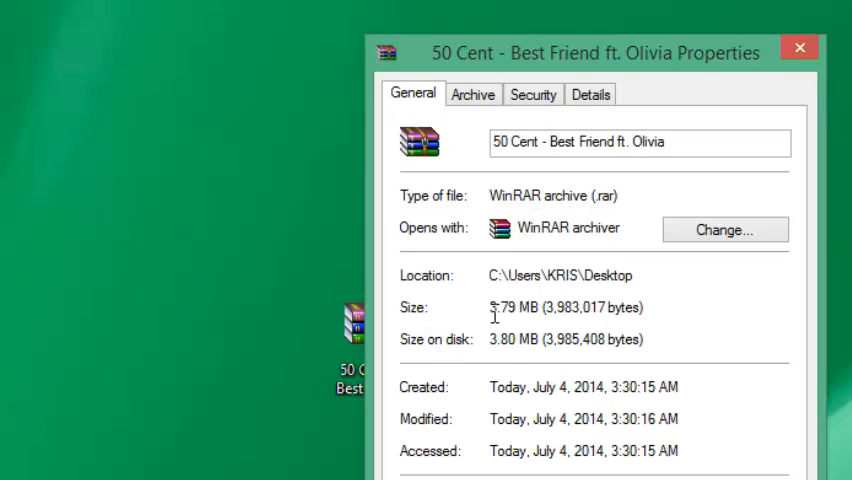
{"action": "left_click_drag", "start_coordinate": [497, 307], "coordinate": [527, 307]}
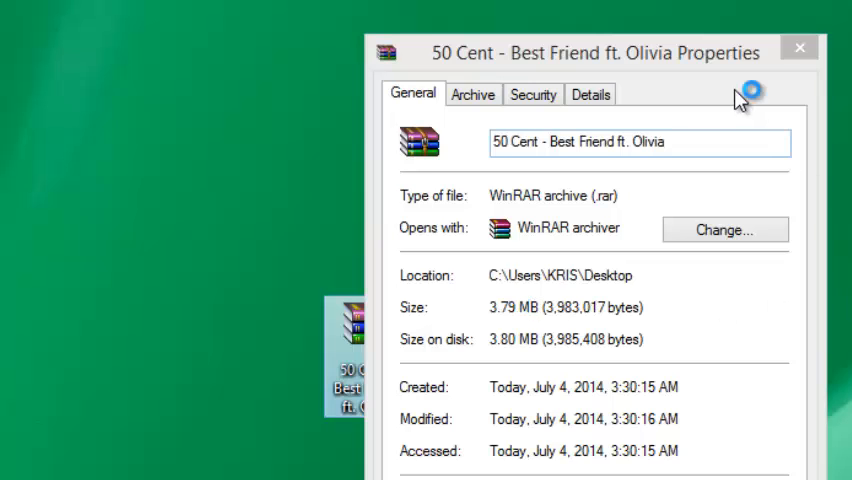
{"action": "left_click", "coordinate": [799, 47]}
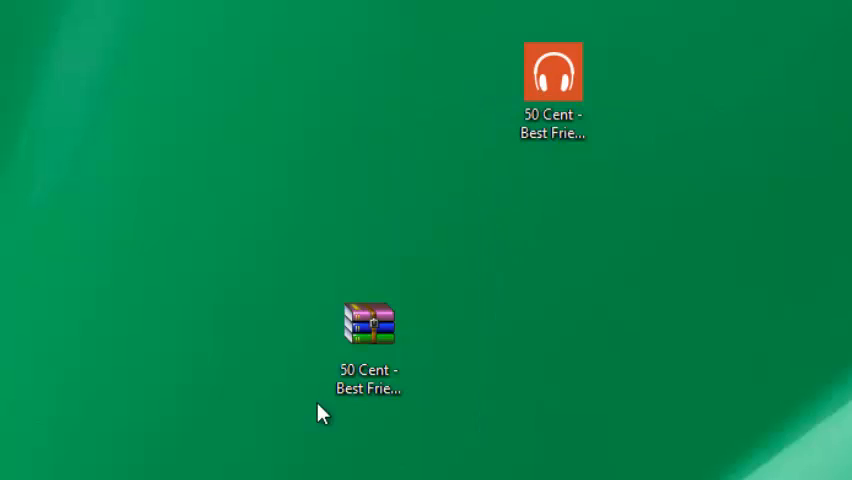
{"action": "mouse_move", "coordinate": [368, 330]}
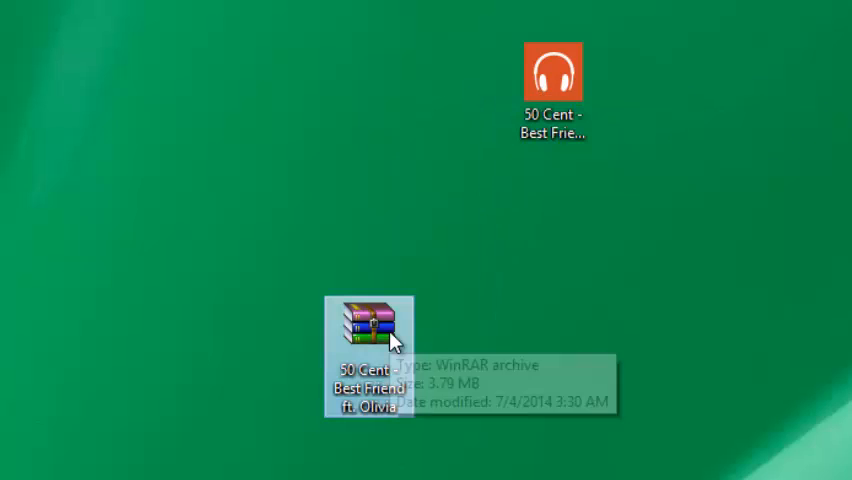
{"action": "mouse_move", "coordinate": [553, 343]}
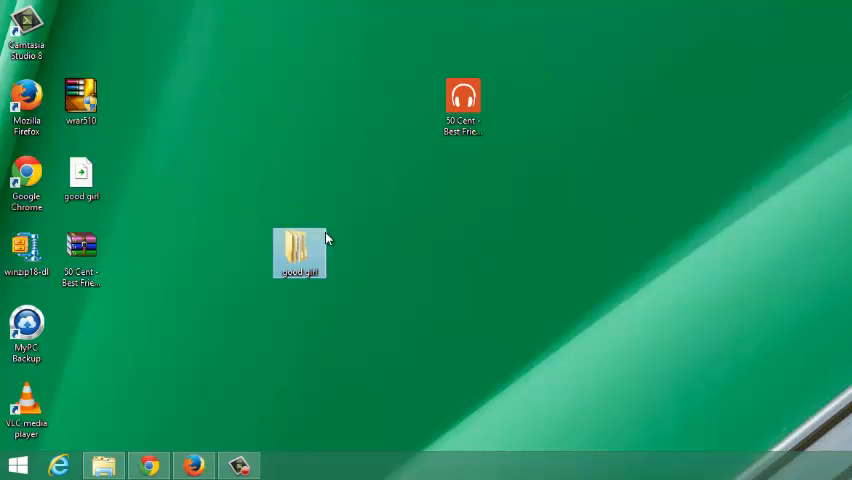
{"action": "double_click", "coordinate": [299, 253]}
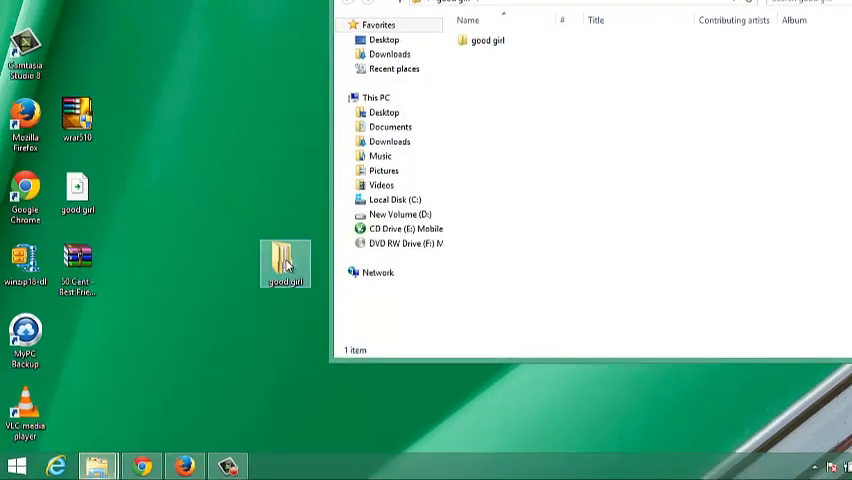
{"action": "double_click", "coordinate": [285, 265]}
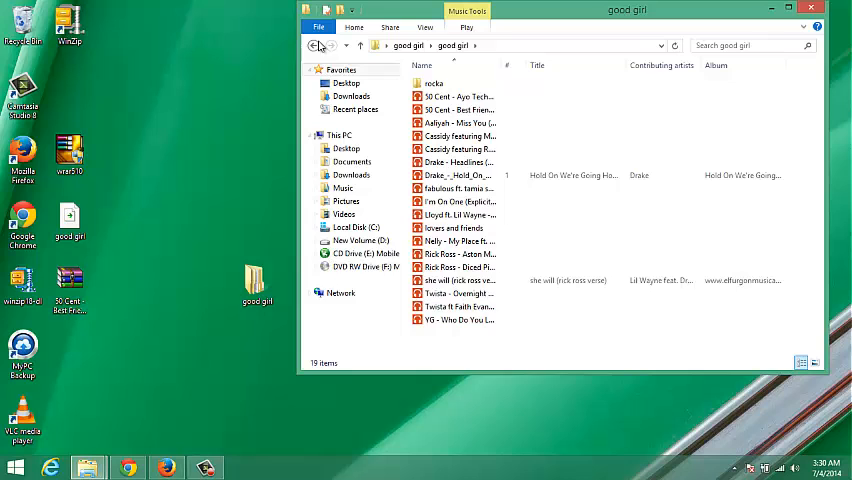
{"action": "left_click", "coordinate": [810, 8]}
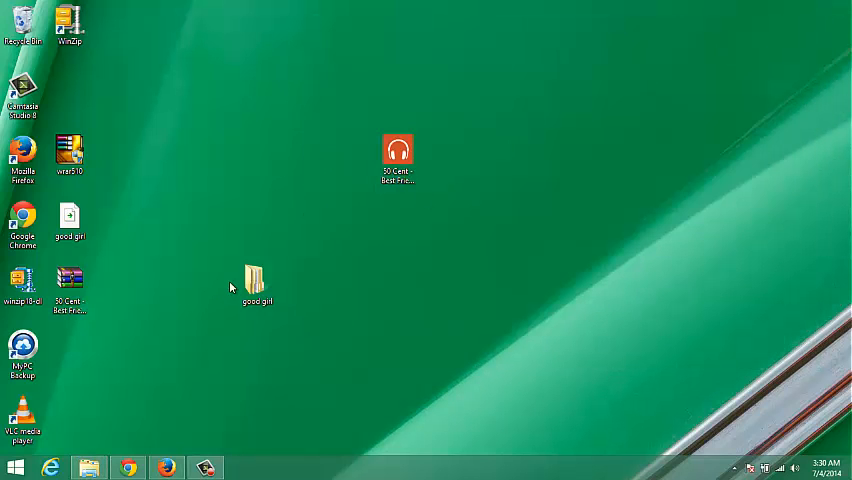
Compress the good girl folder into 'good girl.rar' via the WinRAR context menu
{"action": "right_click", "coordinate": [256, 282]}
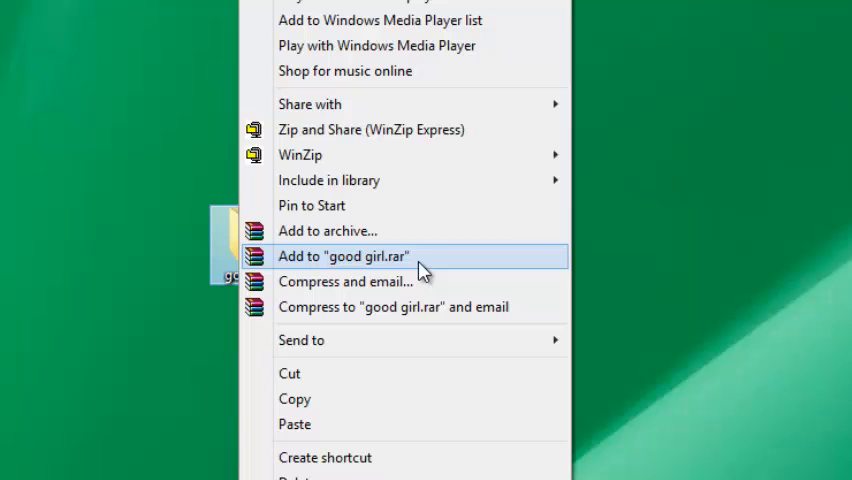
{"action": "left_click", "coordinate": [342, 256]}
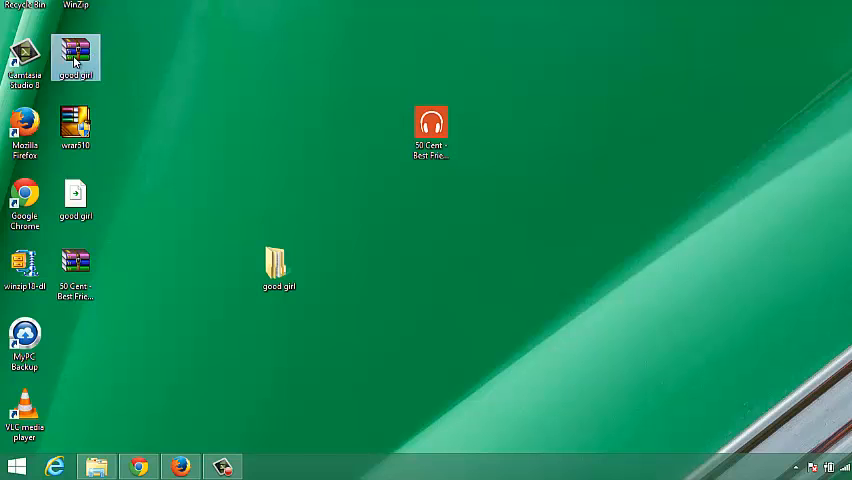
Move good girl.rar toward the desktop middle and check its properties showing 87.6 MB
{"action": "left_click_drag", "start_coordinate": [76, 56], "coordinate": [227, 128]}
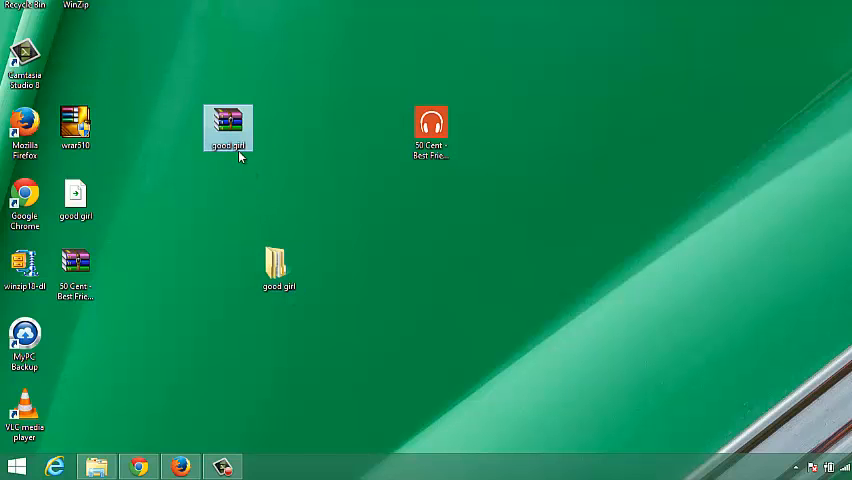
{"action": "mouse_move", "coordinate": [293, 300]}
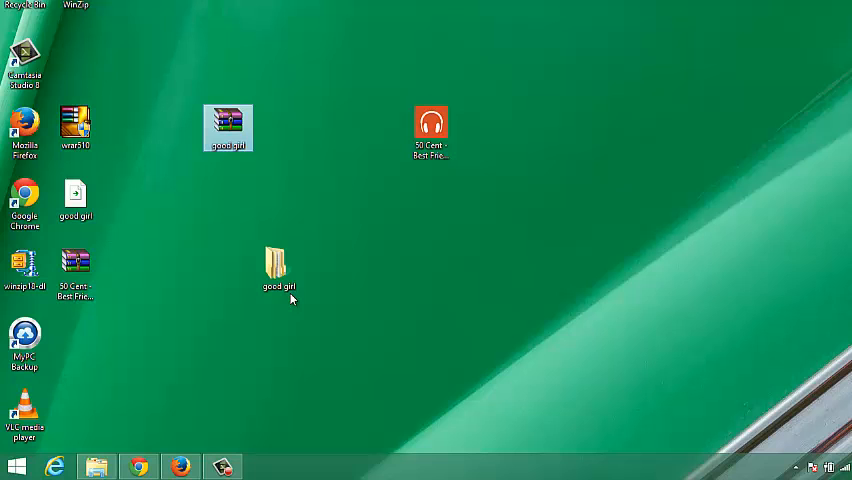
{"action": "right_click", "coordinate": [228, 127]}
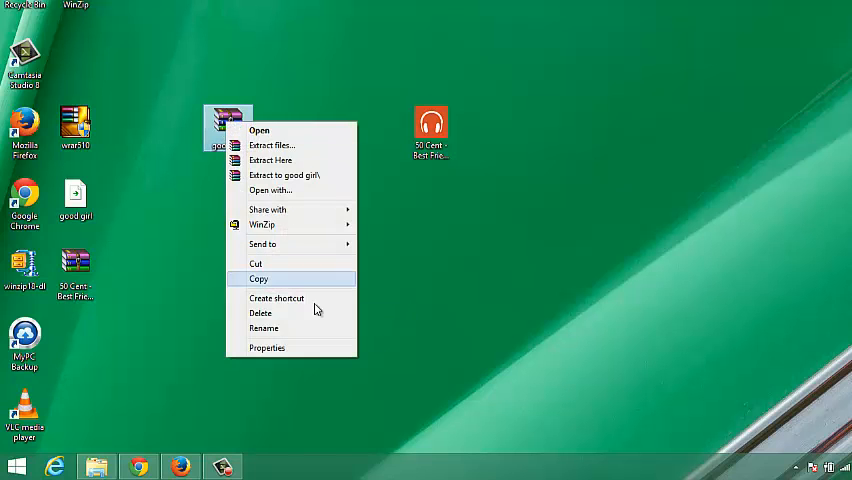
{"action": "left_click", "coordinate": [267, 347]}
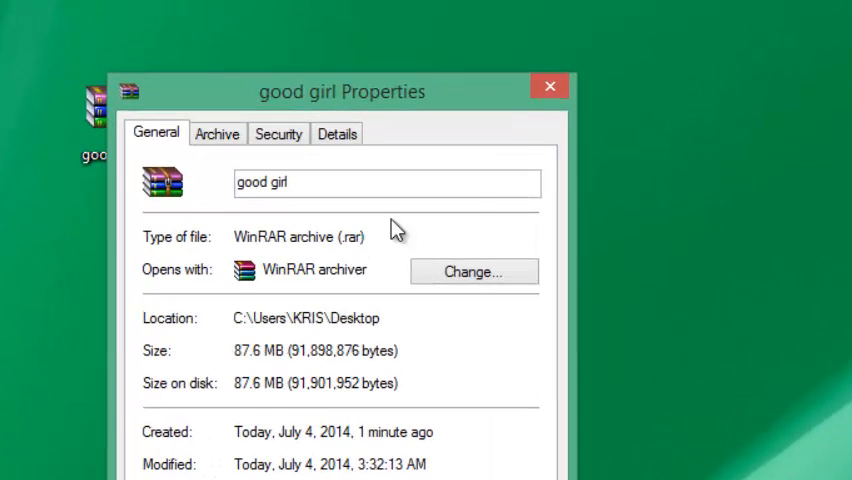
{"action": "left_click", "coordinate": [549, 85]}
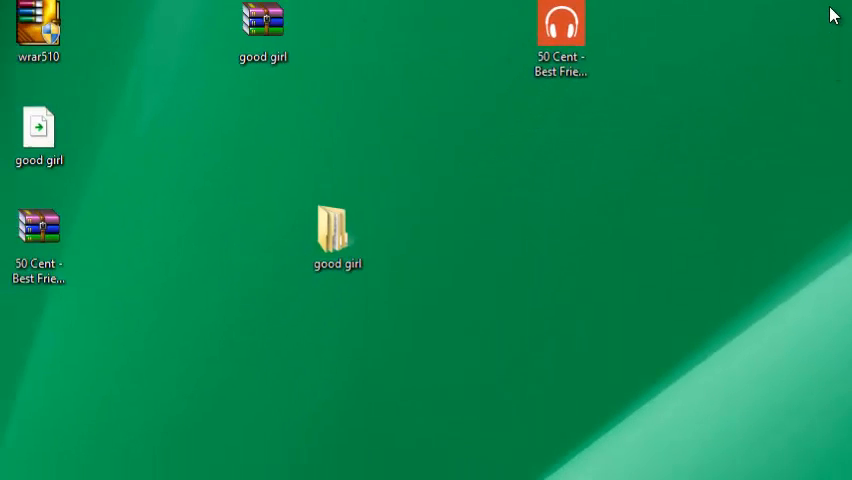